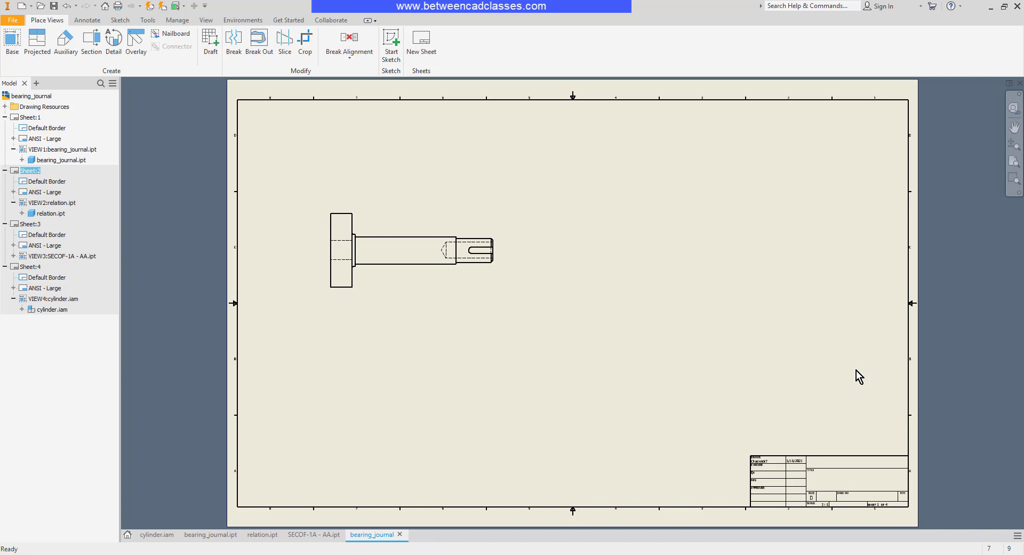
mouse_move(835, 361)
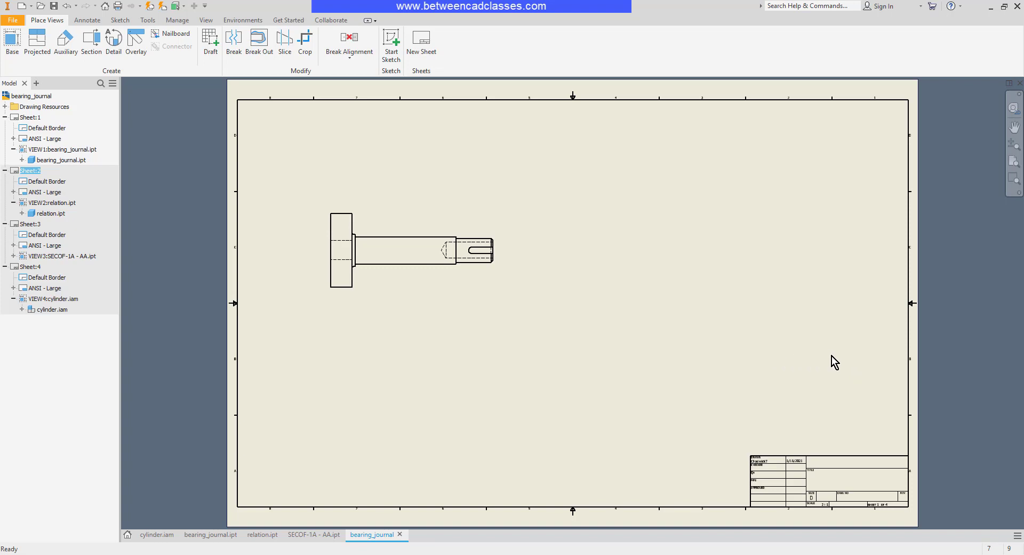
mouse_move(447, 312)
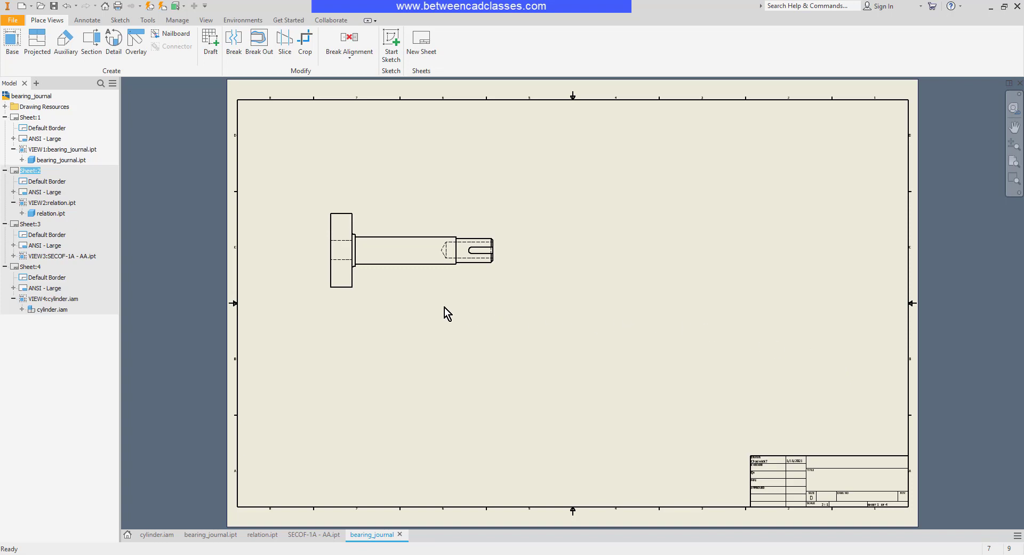
mouse_move(456, 329)
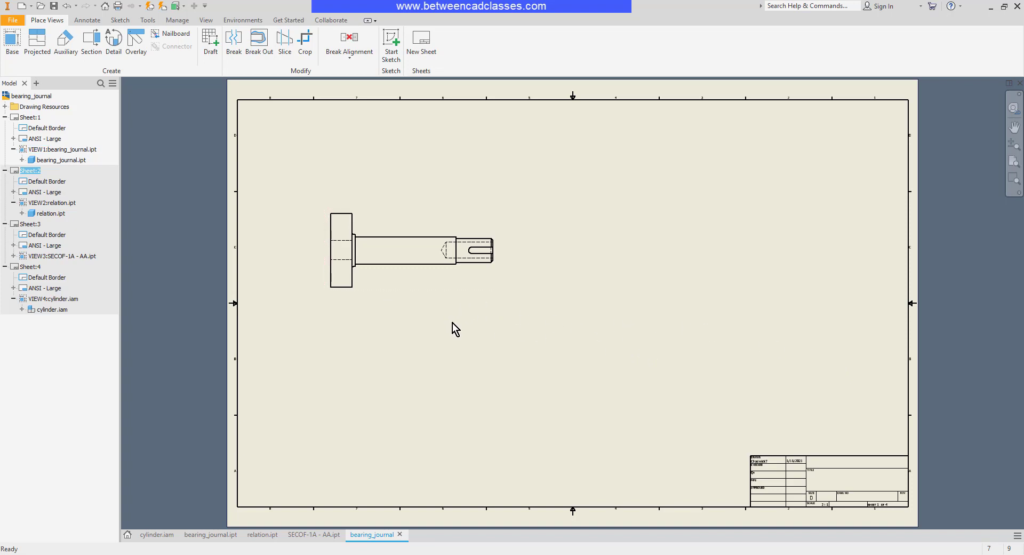
Cut a horizontal section line B-B lengthwise through the bearing journal's shaft axis
click(411, 250)
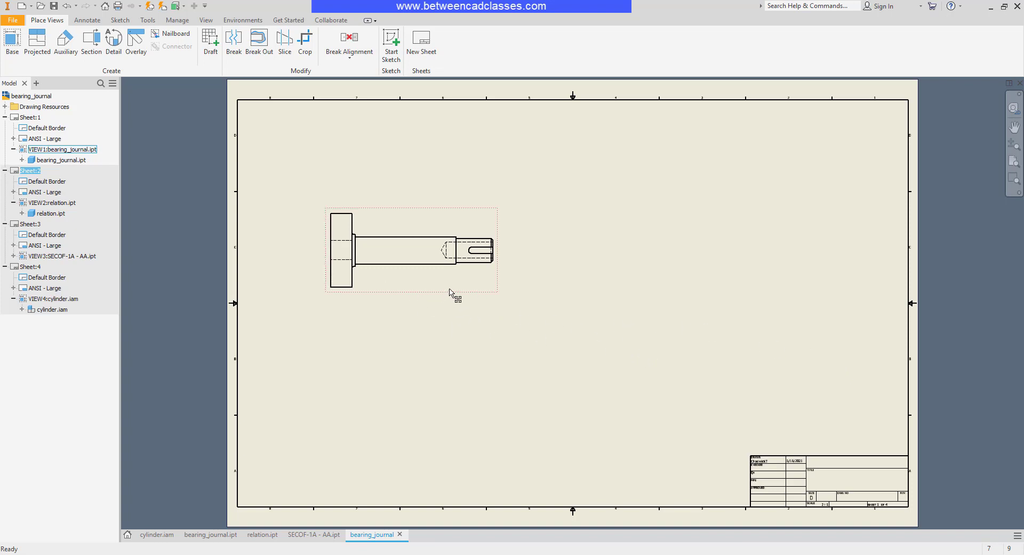
click(447, 420)
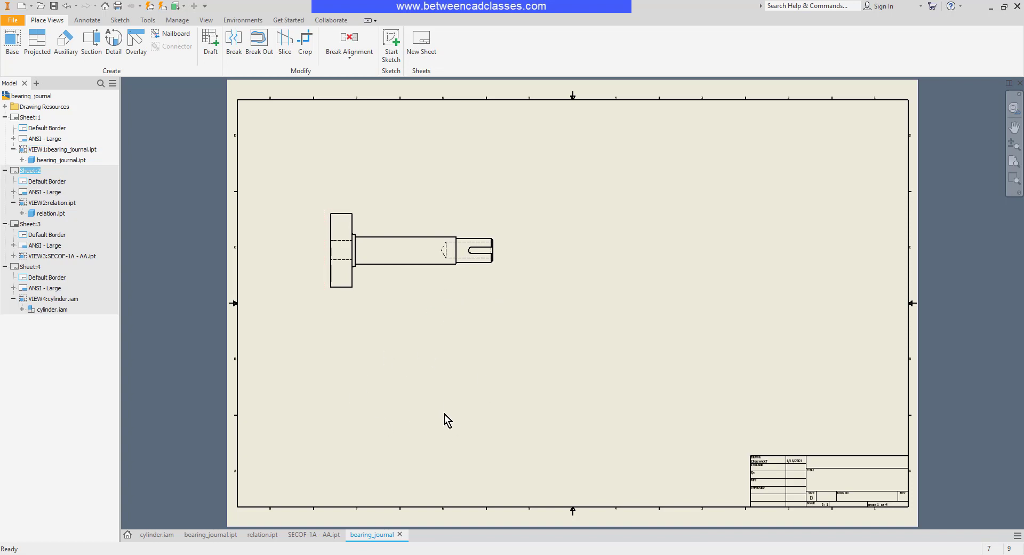
mouse_move(477, 393)
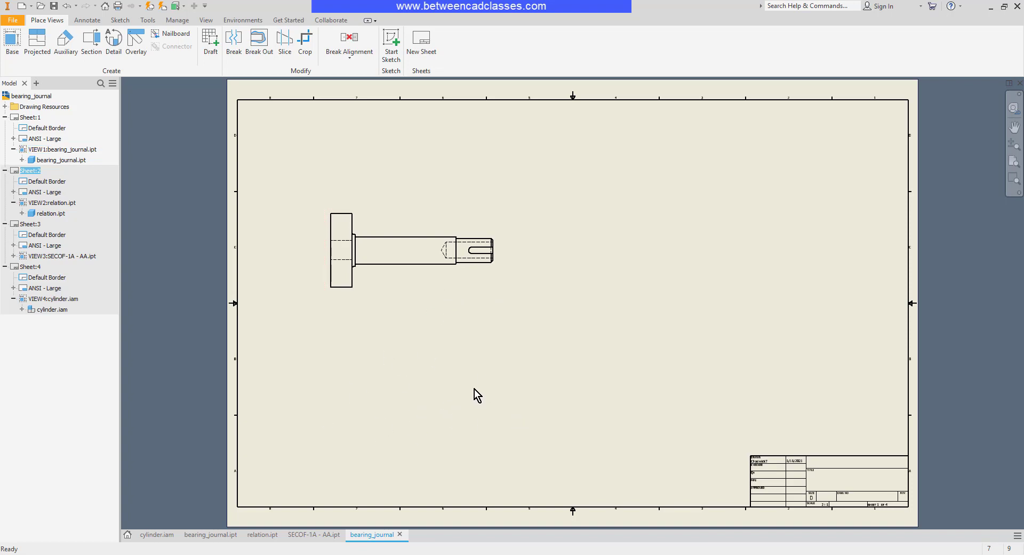
mouse_move(91, 40)
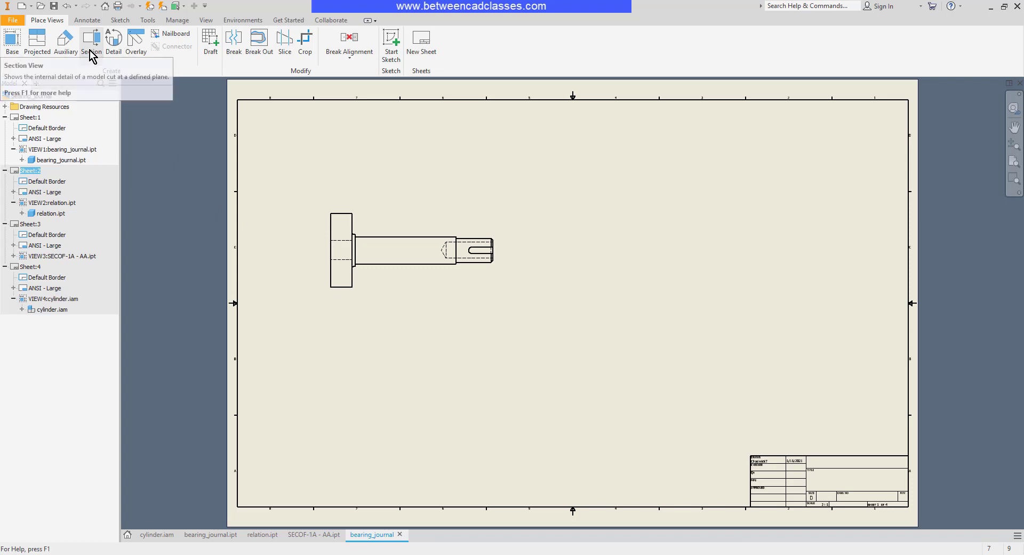
click(90, 41)
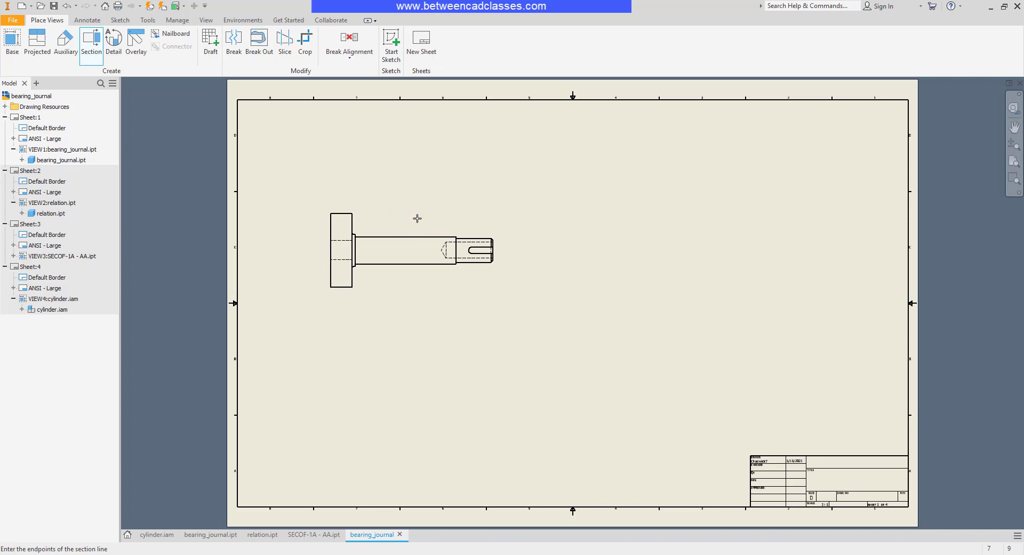
mouse_move(360, 251)
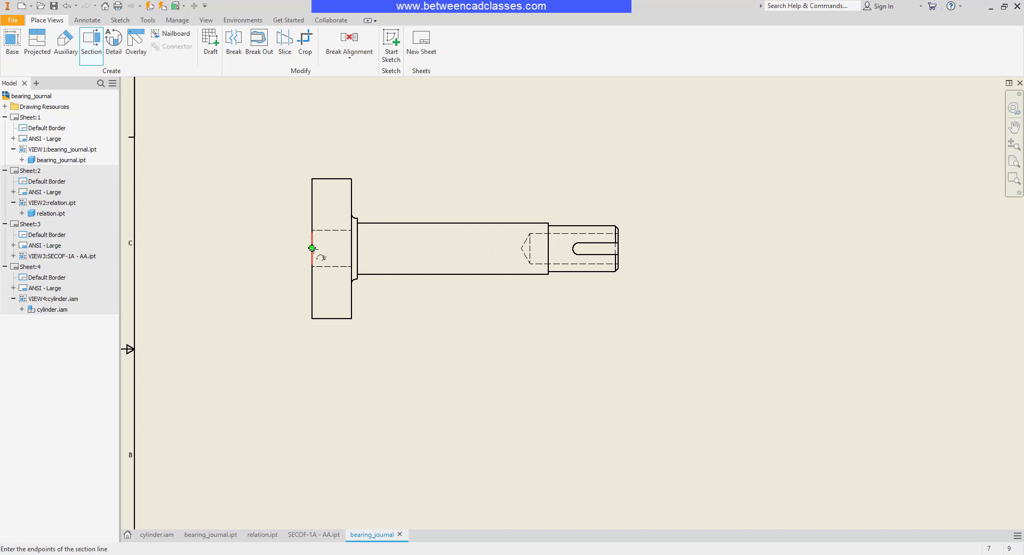
mouse_move(280, 251)
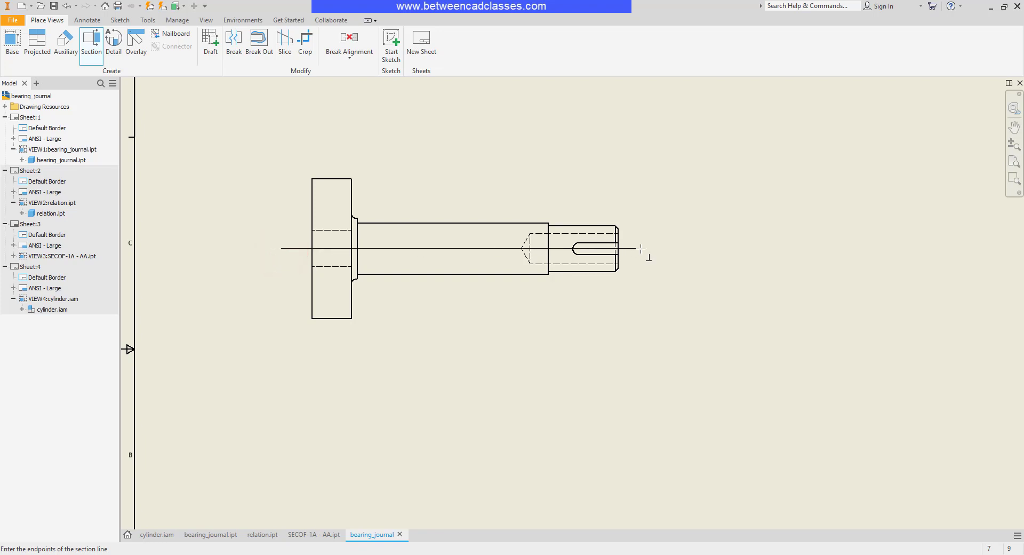
click(646, 249)
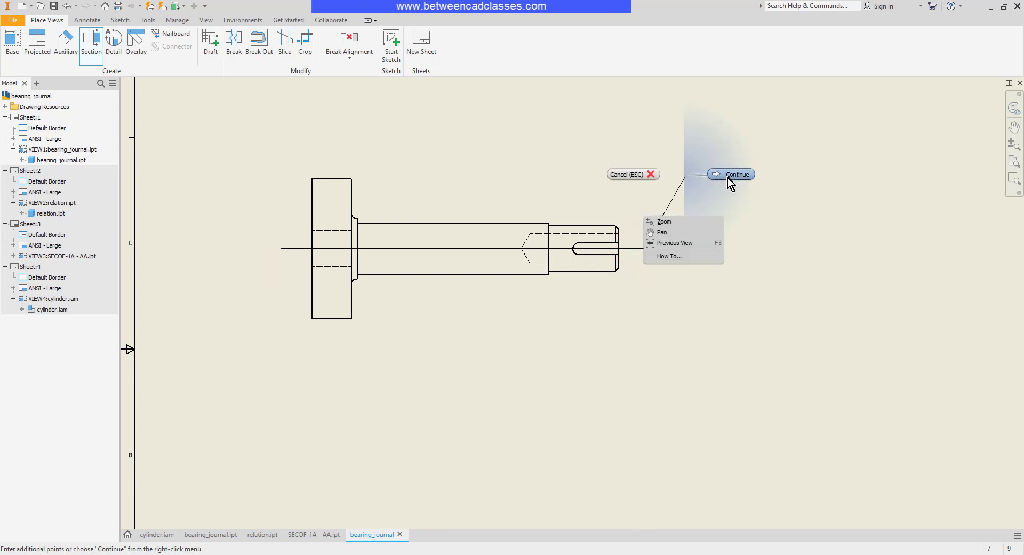
click(735, 174)
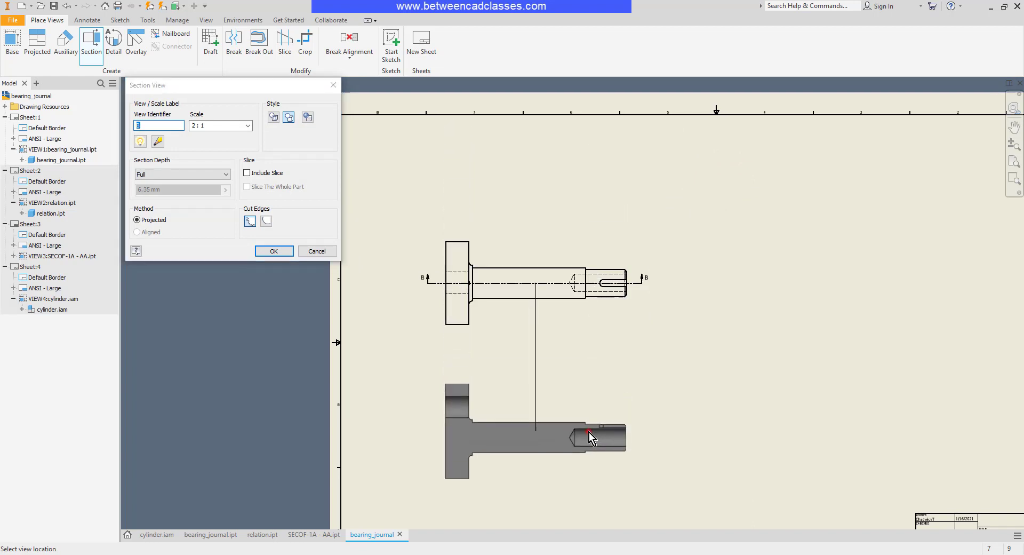
Place hatched section B-B at 2:1 below the journal view and begin a projected view from it
click(273, 251)
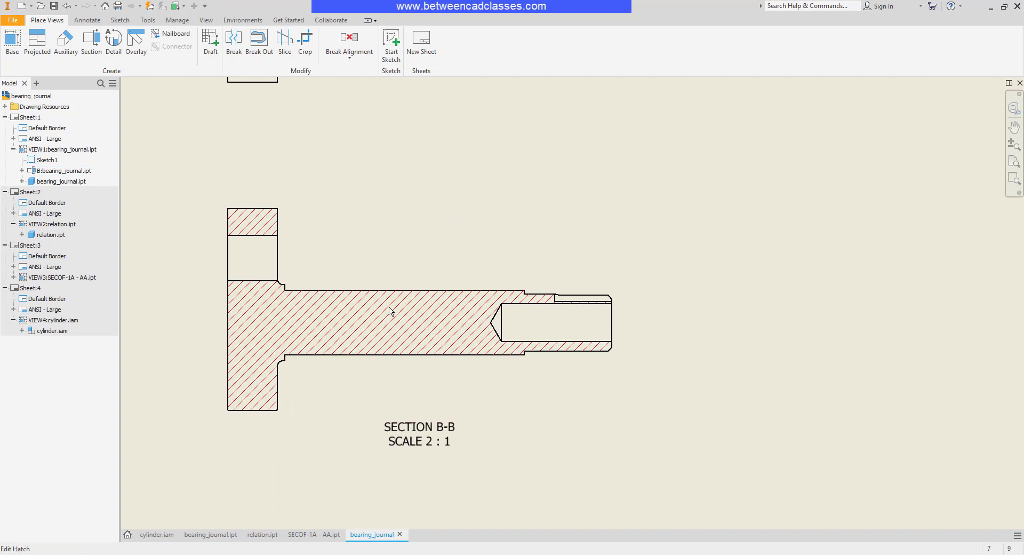
click(737, 268)
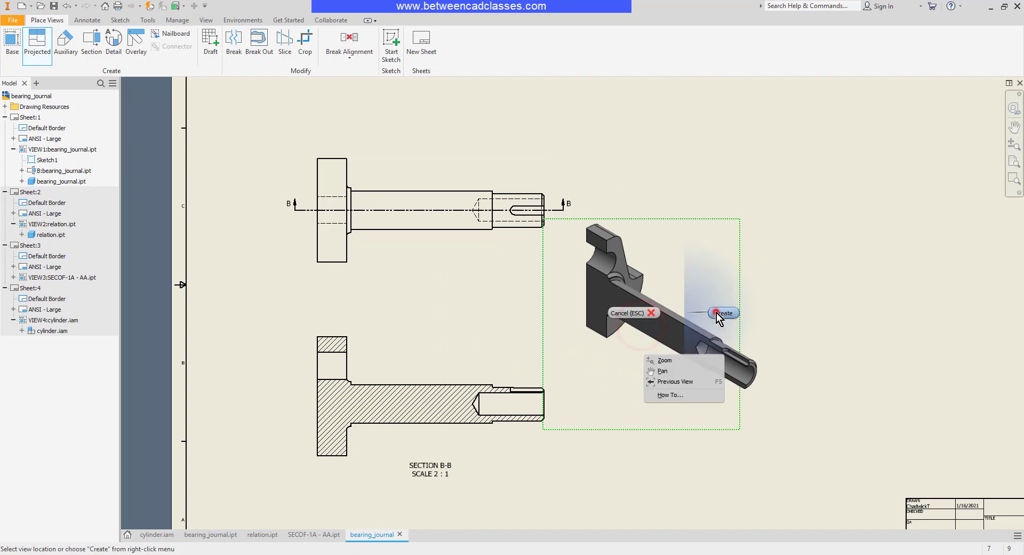
Create the projected isometric view derived from section B-B
click(724, 313)
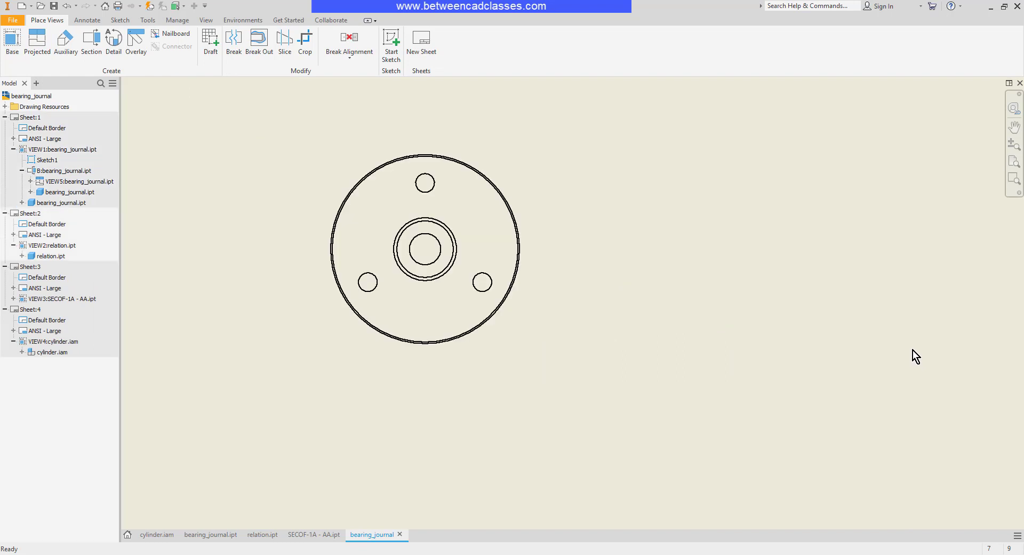
mouse_move(684, 313)
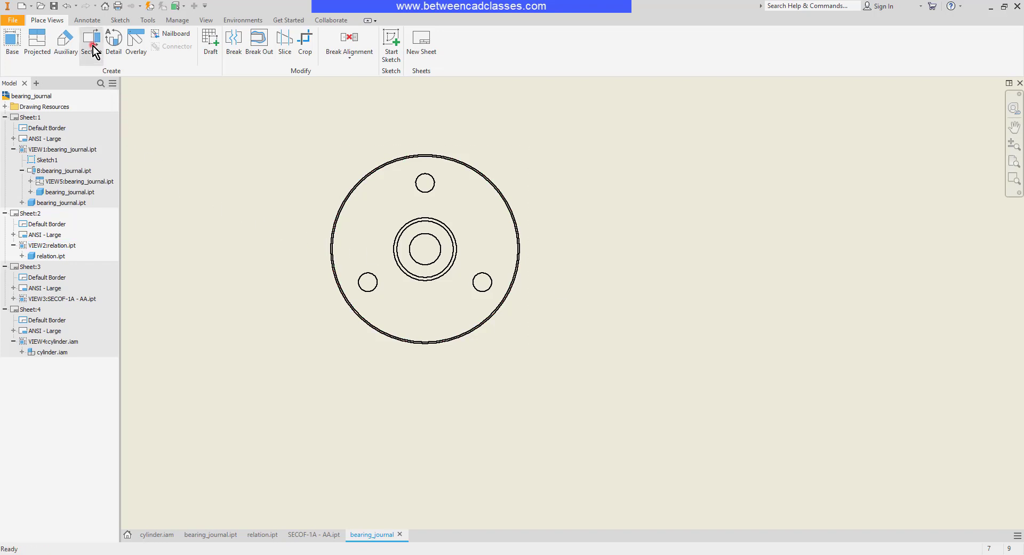
Create aligned section C-C of the round part along a bent line from the top hole through the center
click(90, 42)
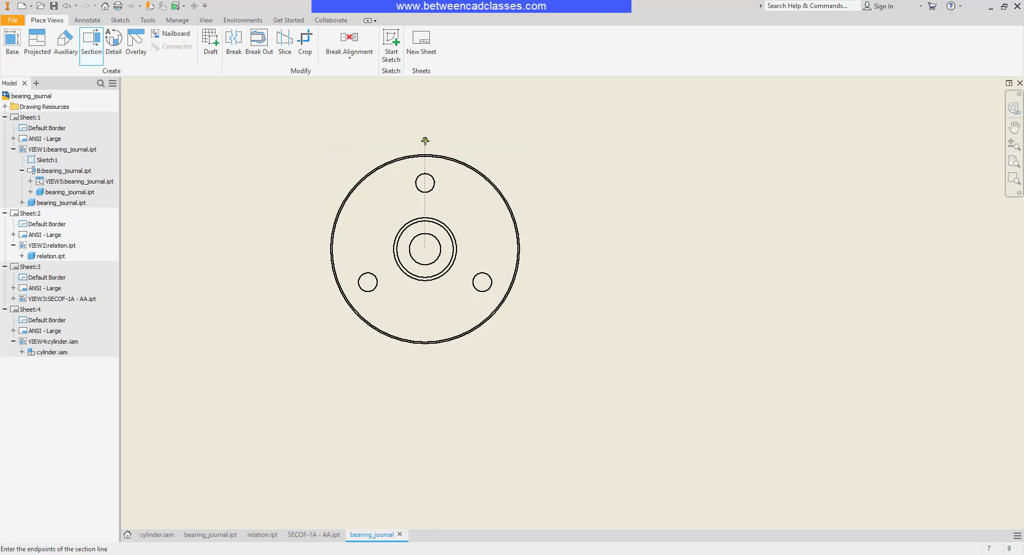
click(424, 249)
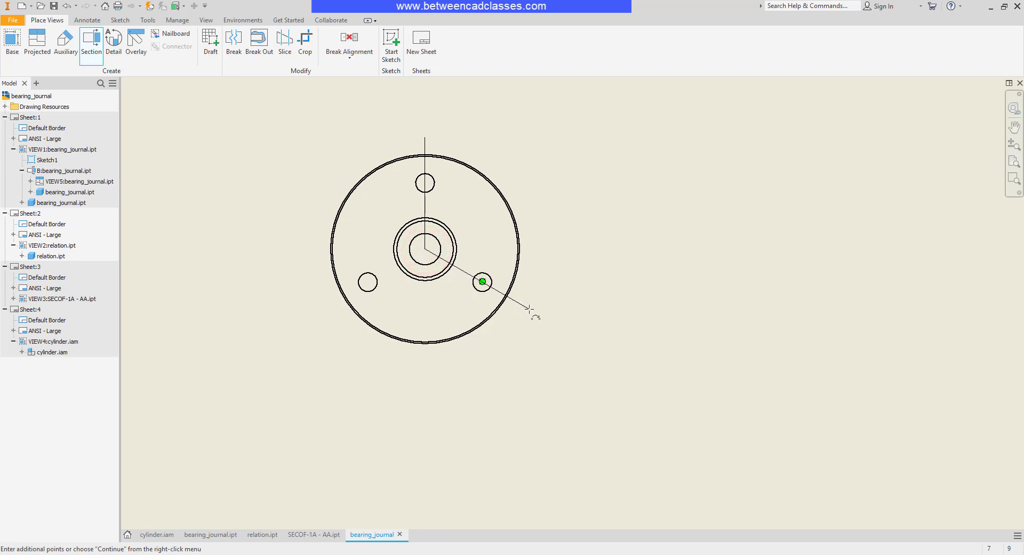
right_click(535, 308)
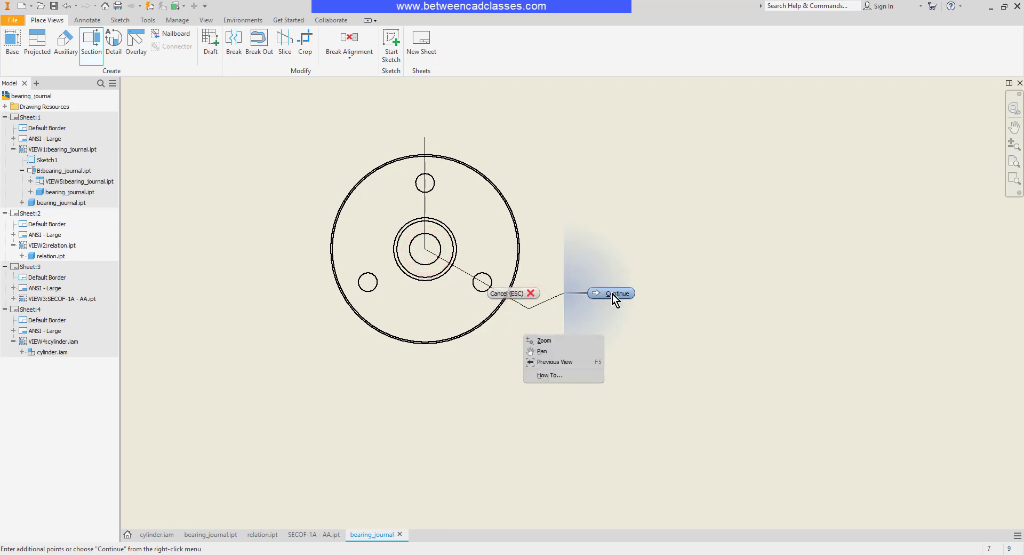
click(616, 292)
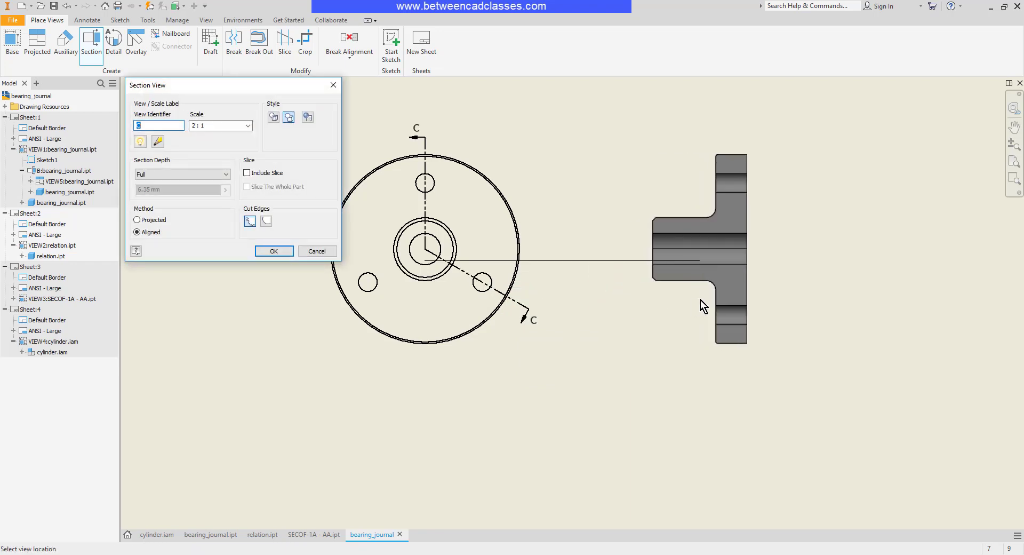
click(273, 251)
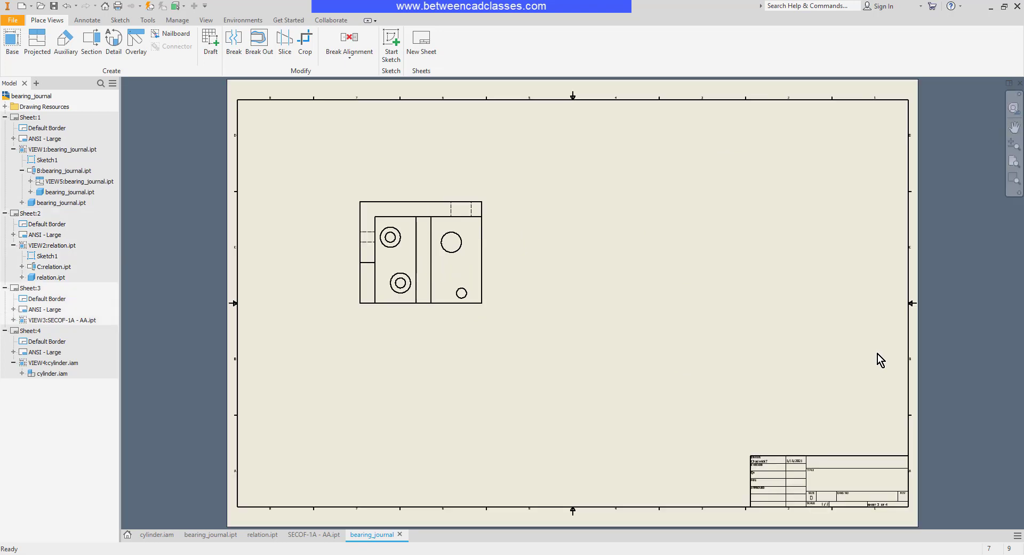
Define offset section D-D with a stepped cut line through the block's two counterbored holes
scroll(up, 3)
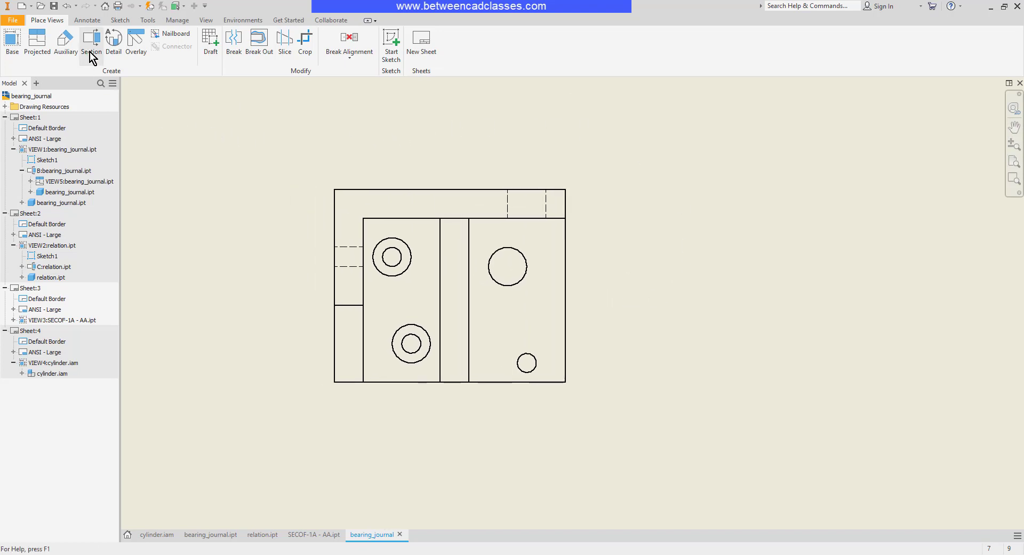
click(89, 43)
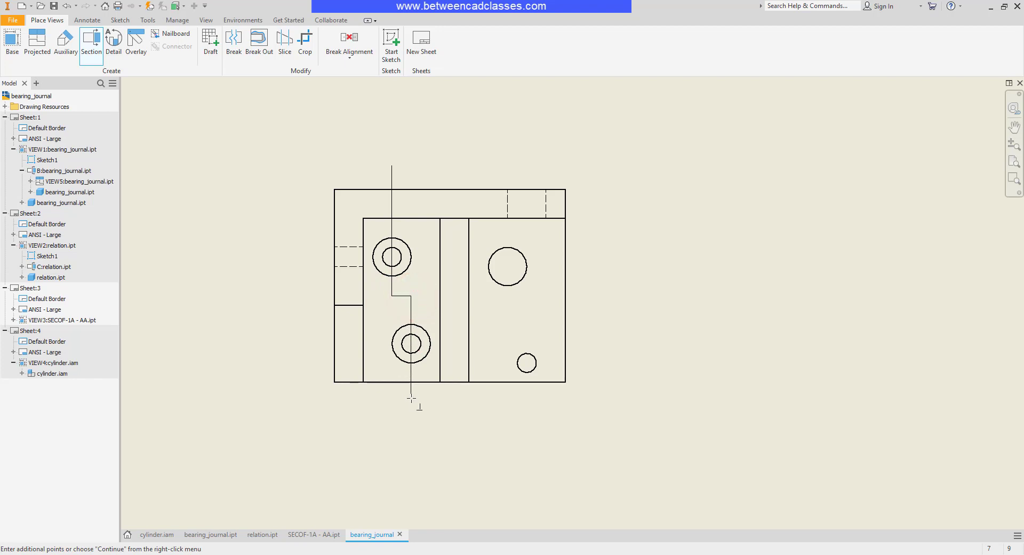
right_click(412, 399)
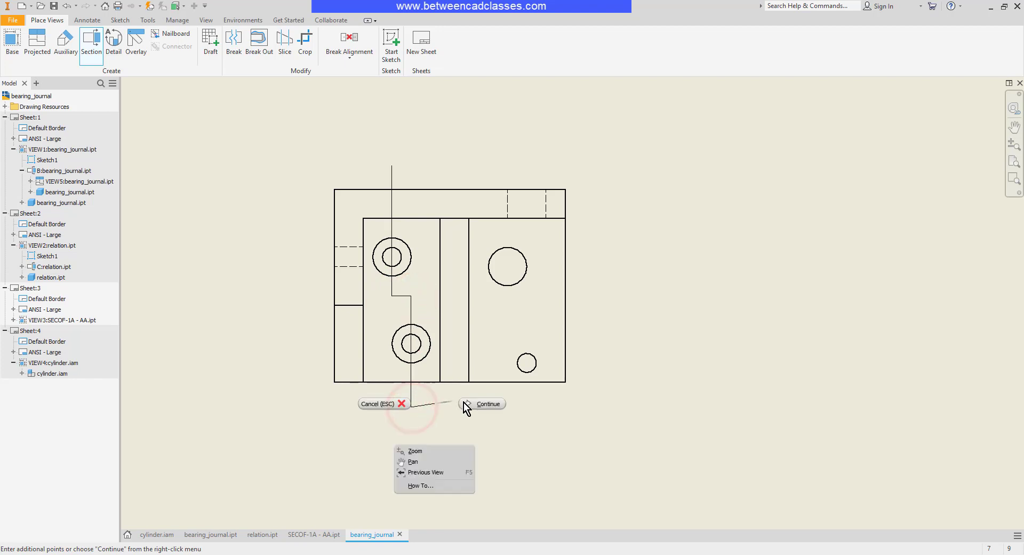
click(487, 403)
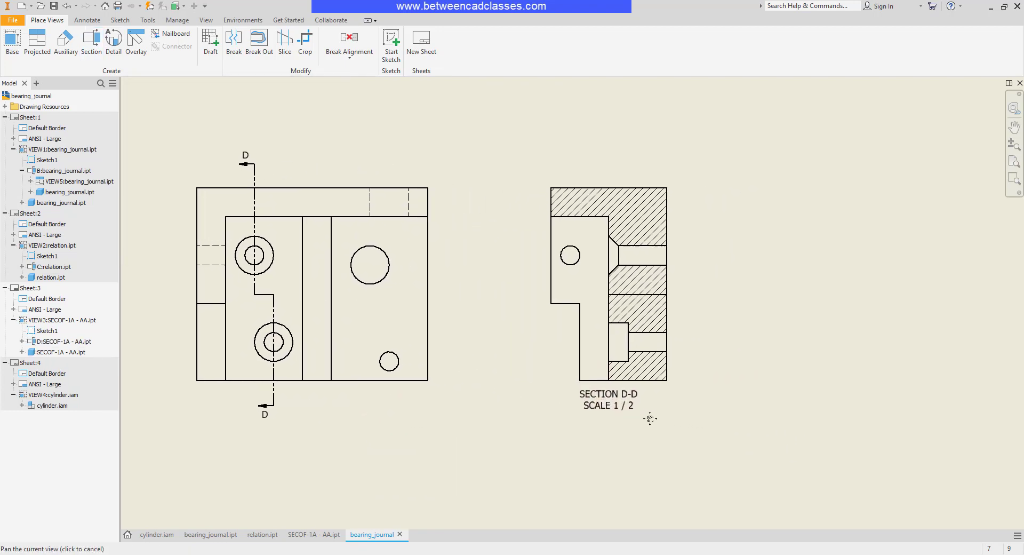
Create offset section E-E through the block's large and small holes, placed right of D-D
click(91, 42)
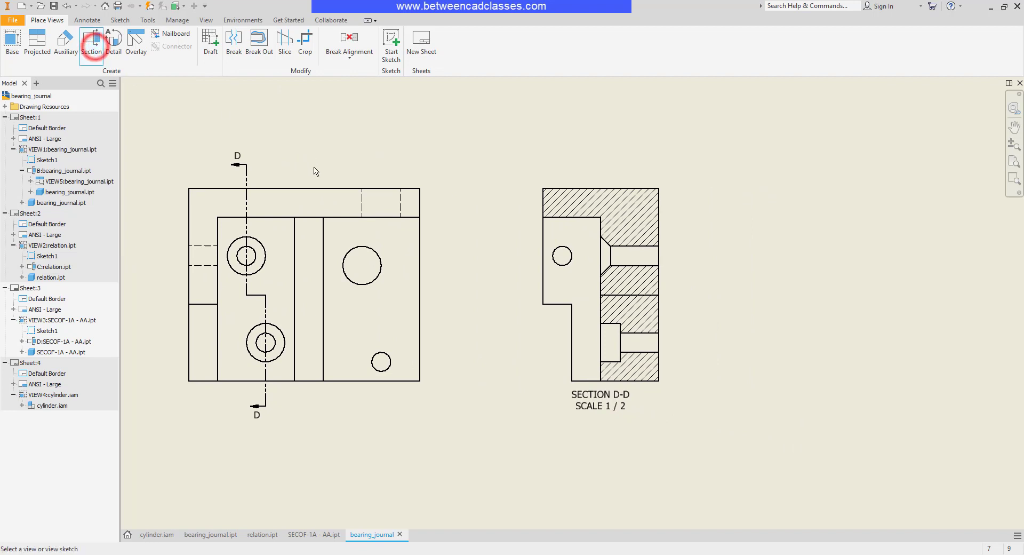
click(91, 42)
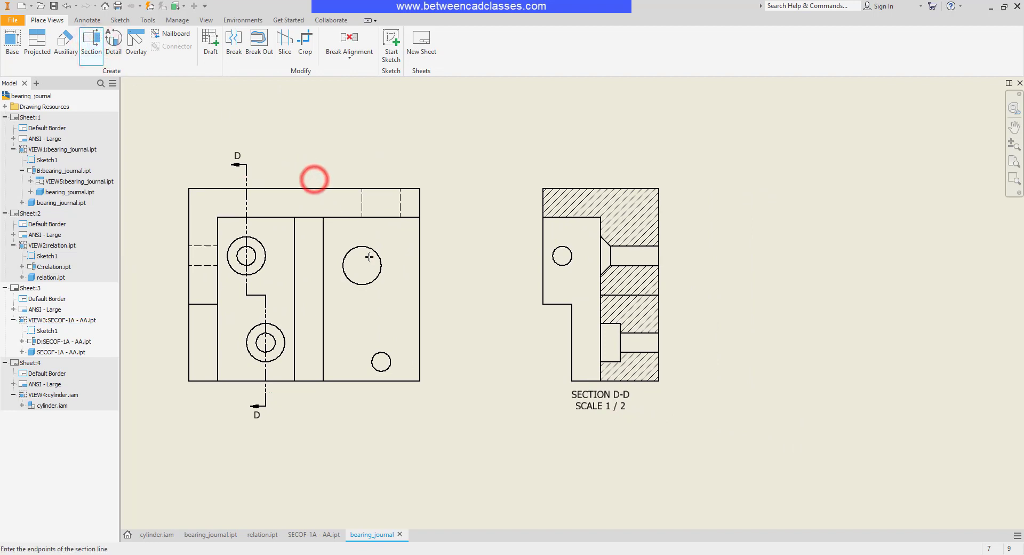
mouse_move(366, 164)
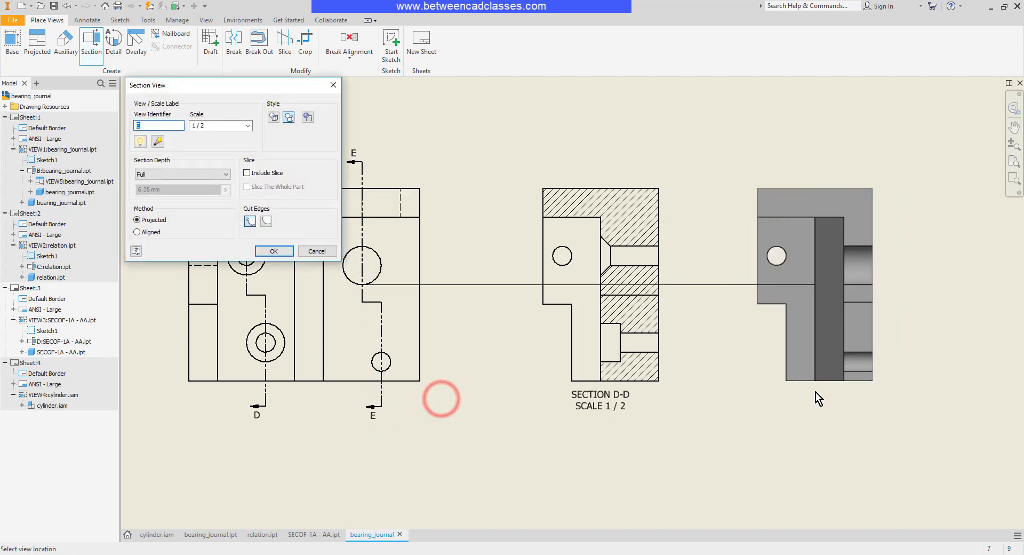
click(273, 251)
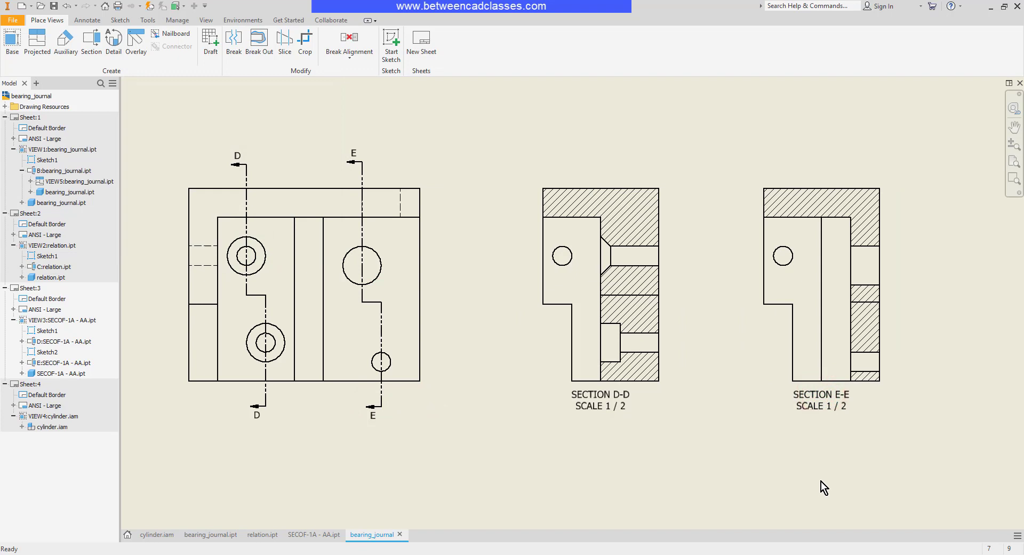
mouse_move(806, 483)
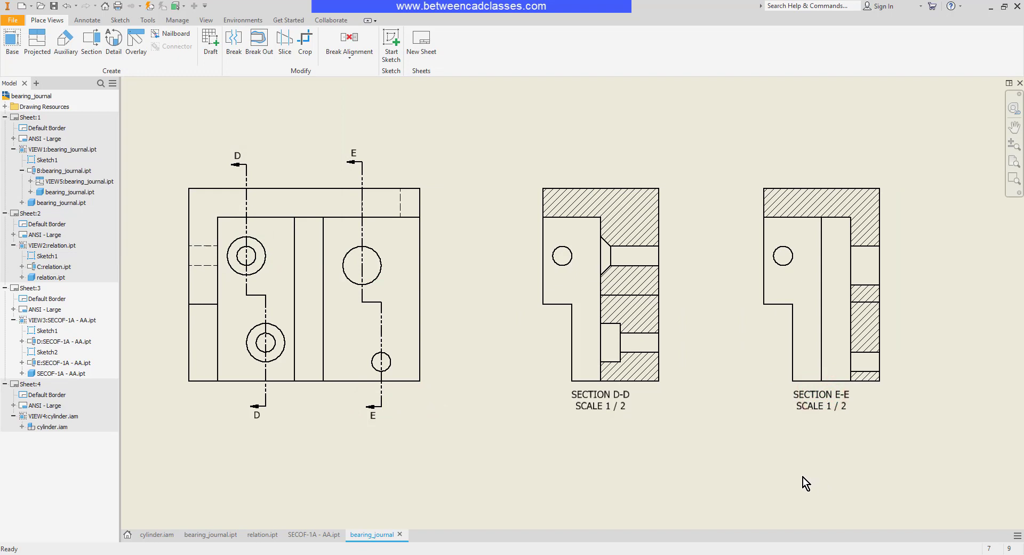
mouse_move(649, 490)
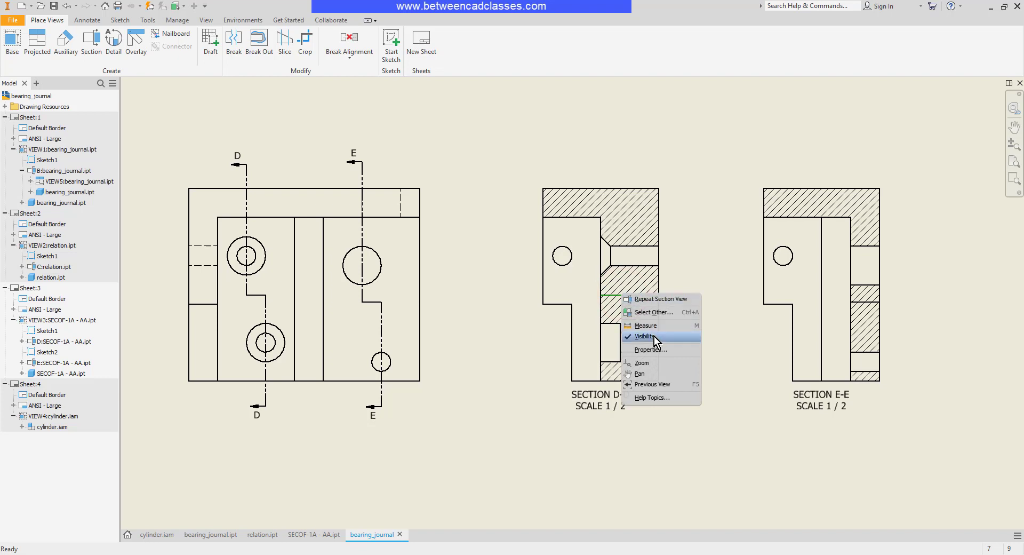
Hide the stray step edges crossing the hatching in sections D-D and E-E
click(644, 336)
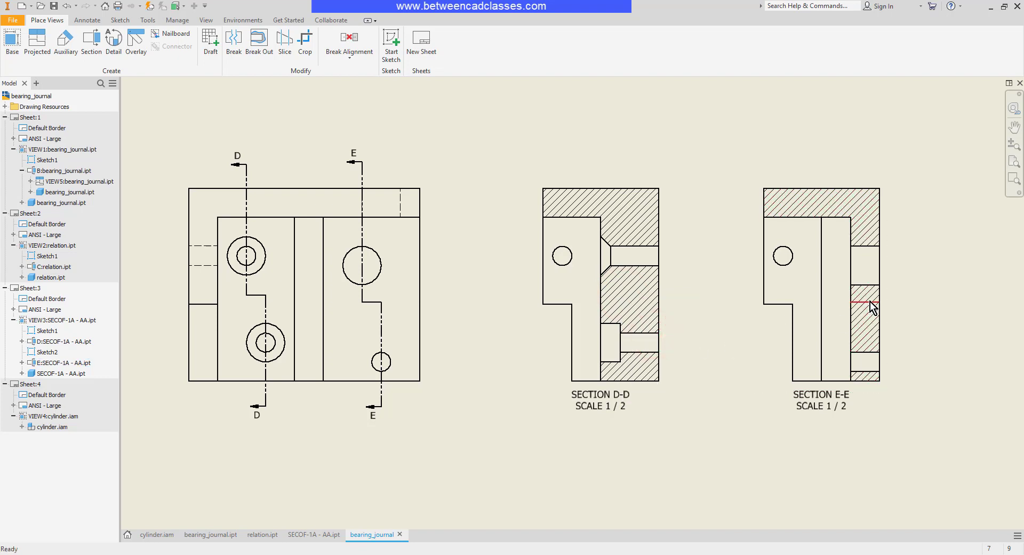
right_click(871, 307)
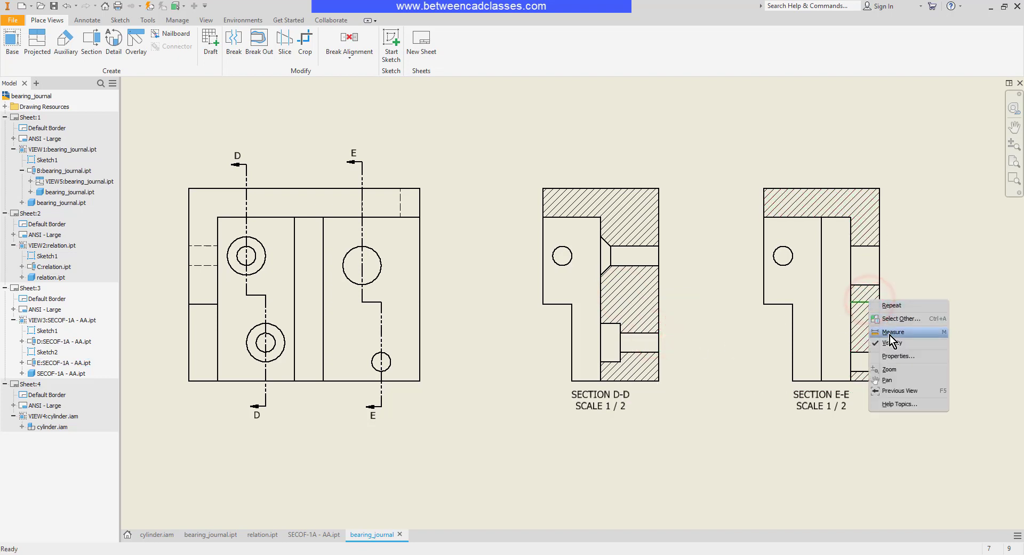
click(738, 378)
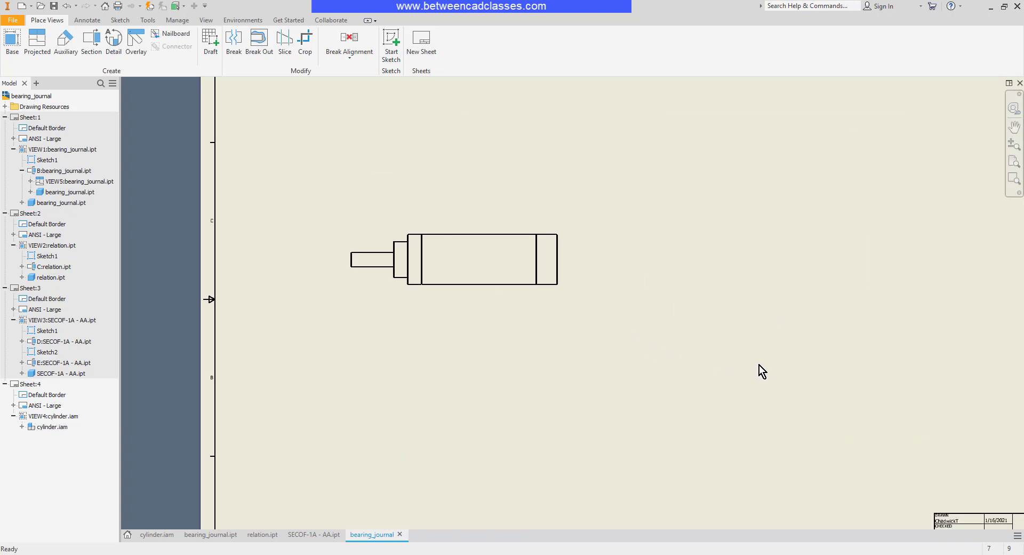
mouse_move(90, 40)
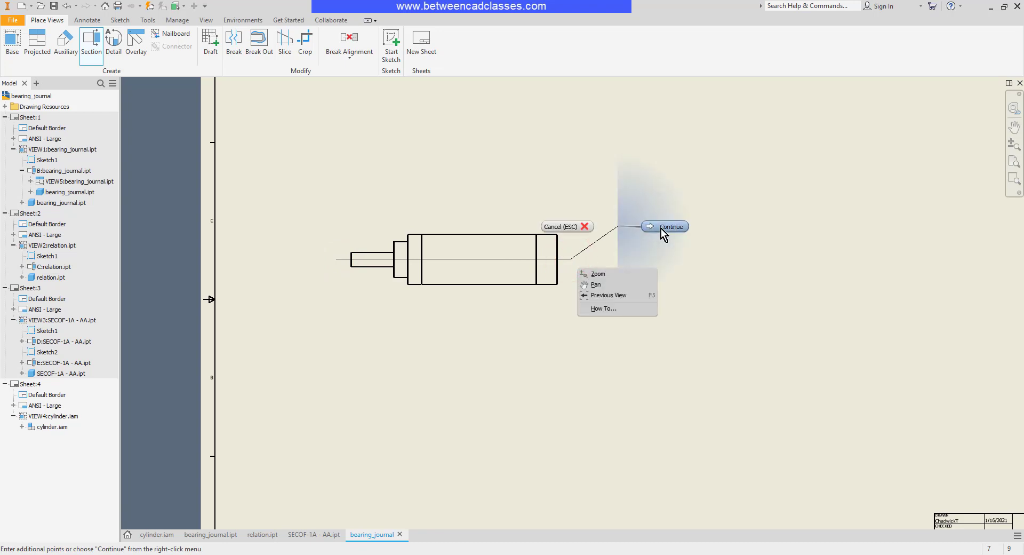
Create full section F-F along the cylinder axis at 2:1 below the side view on Sheet 4
click(671, 226)
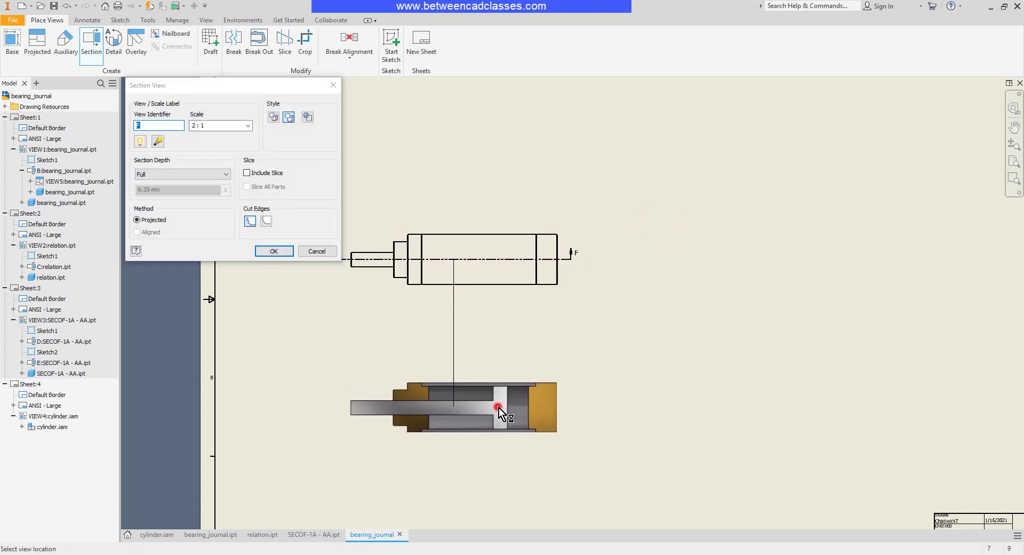
click(273, 251)
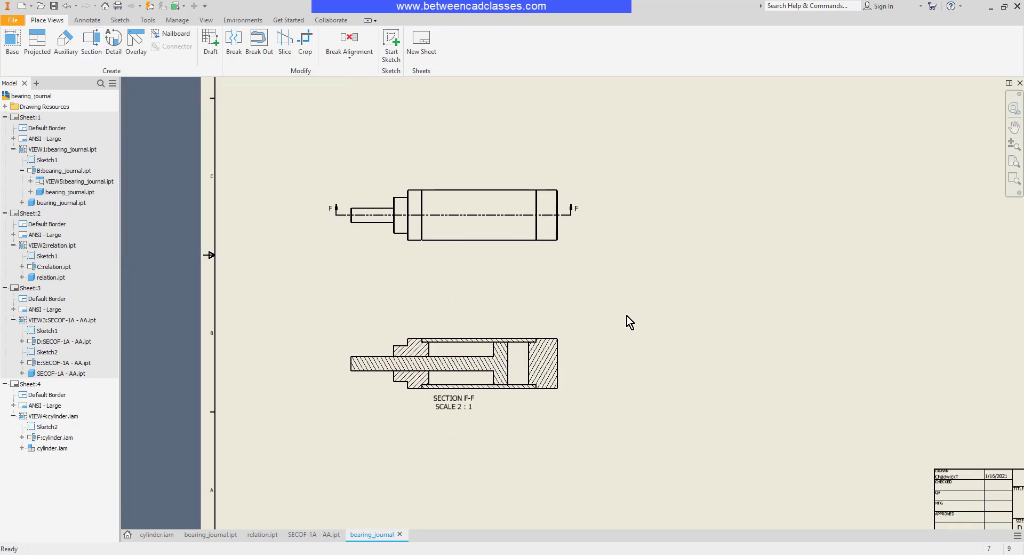
mouse_move(601, 363)
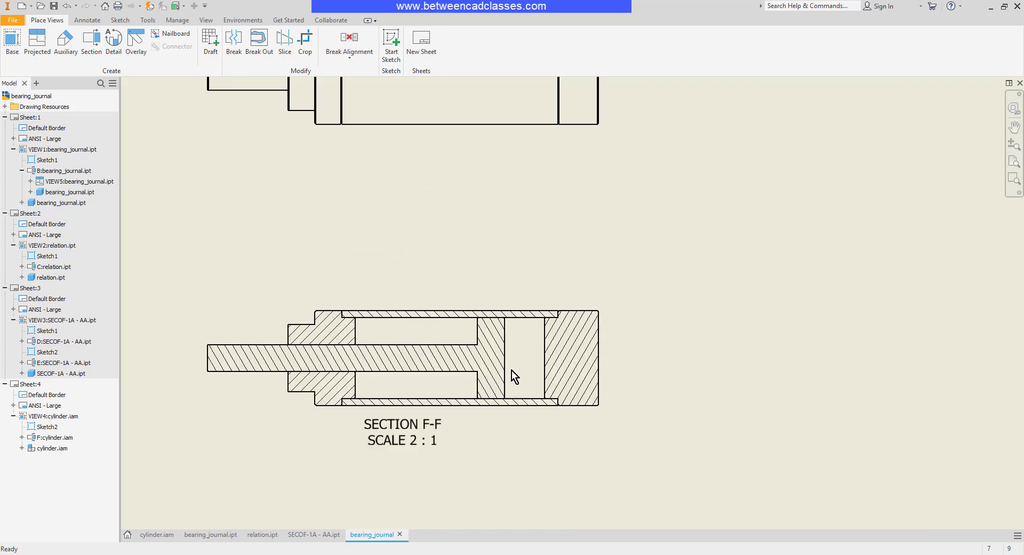
Change the end cap's hatch in section F-F to the ANSI 33 pattern
click(575, 357)
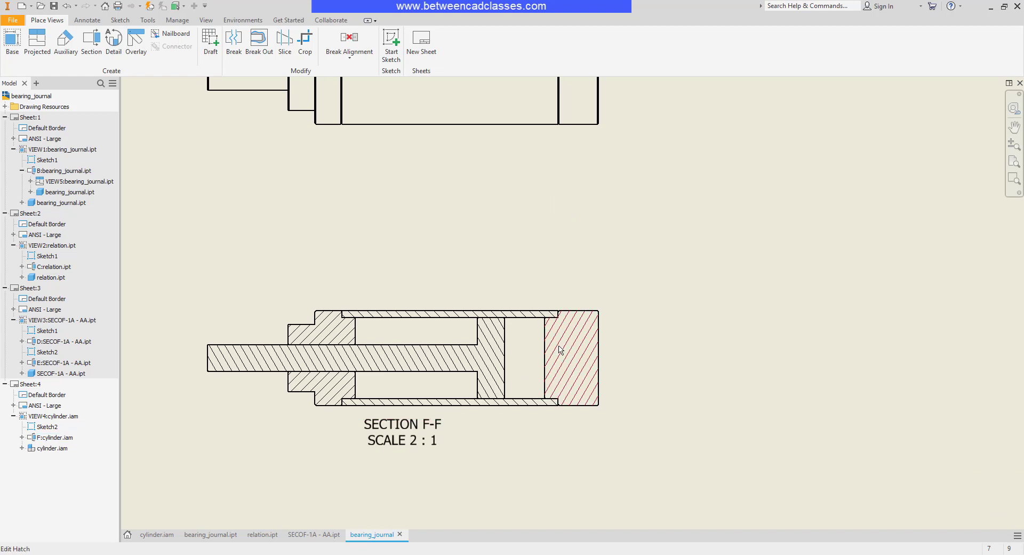
right_click(558, 350)
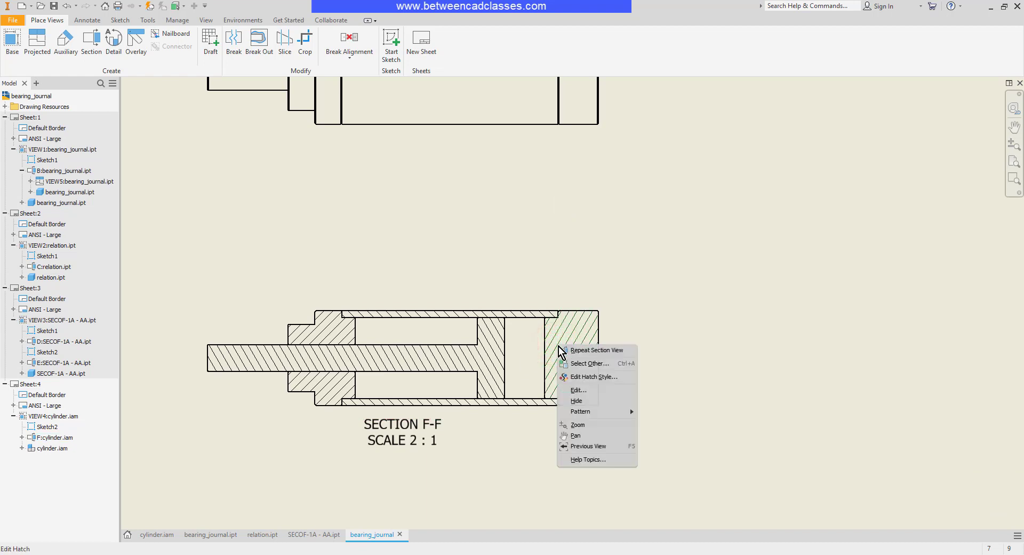
click(595, 377)
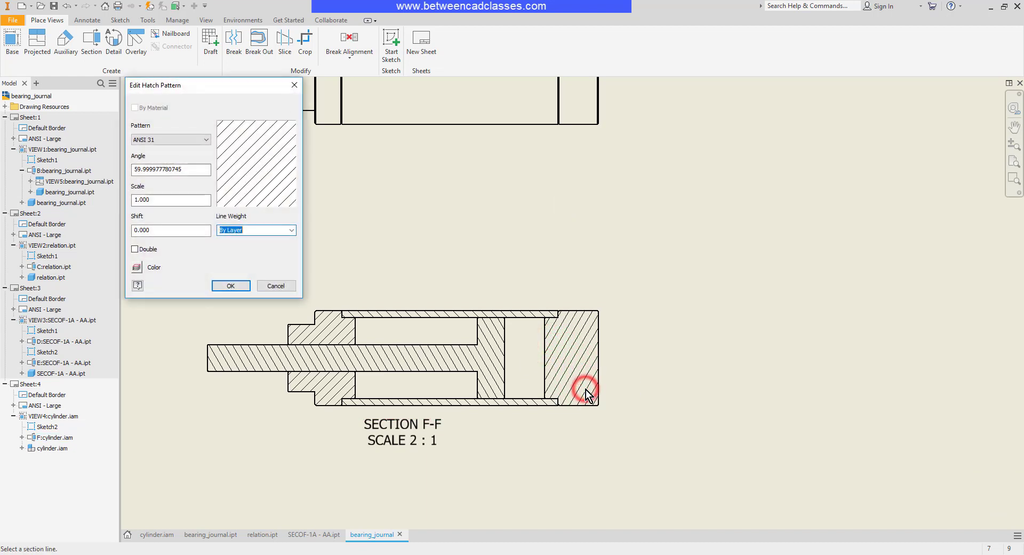
click(208, 139)
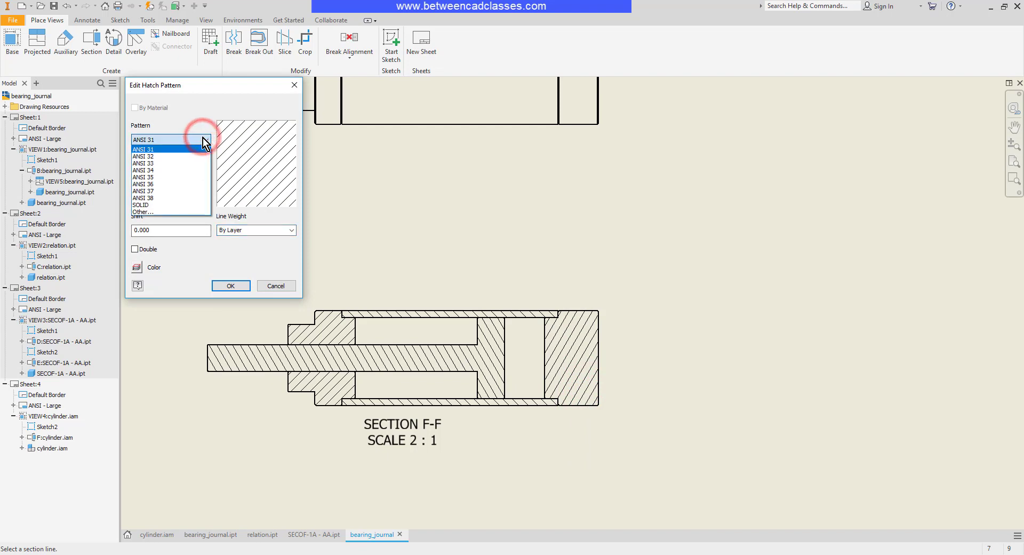
click(142, 148)
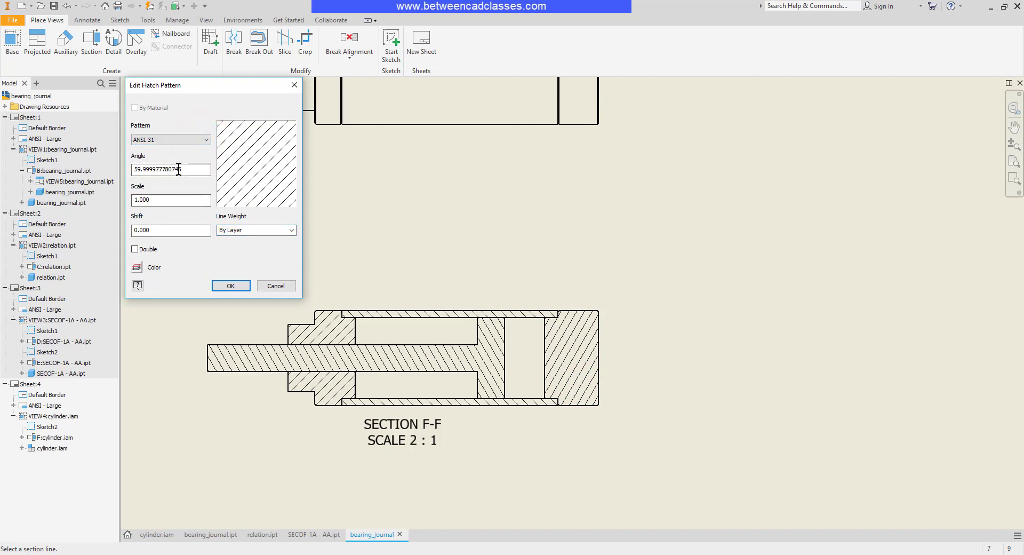
click(170, 139)
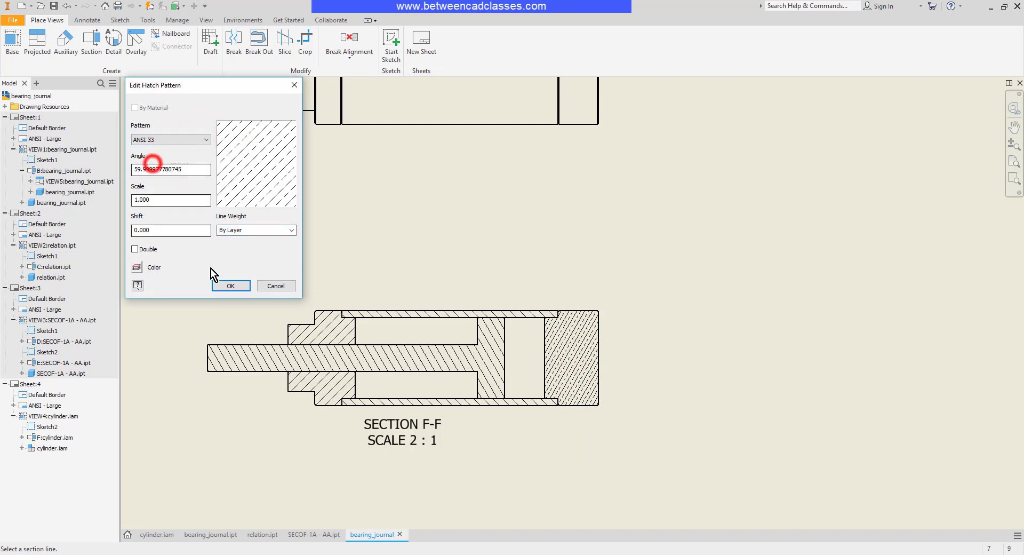
click(230, 285)
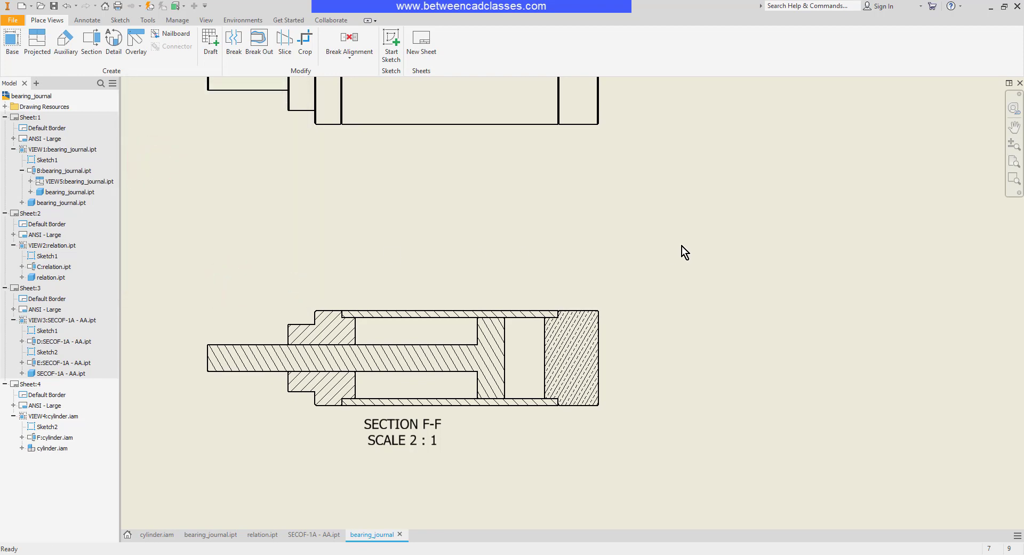
mouse_move(636, 254)
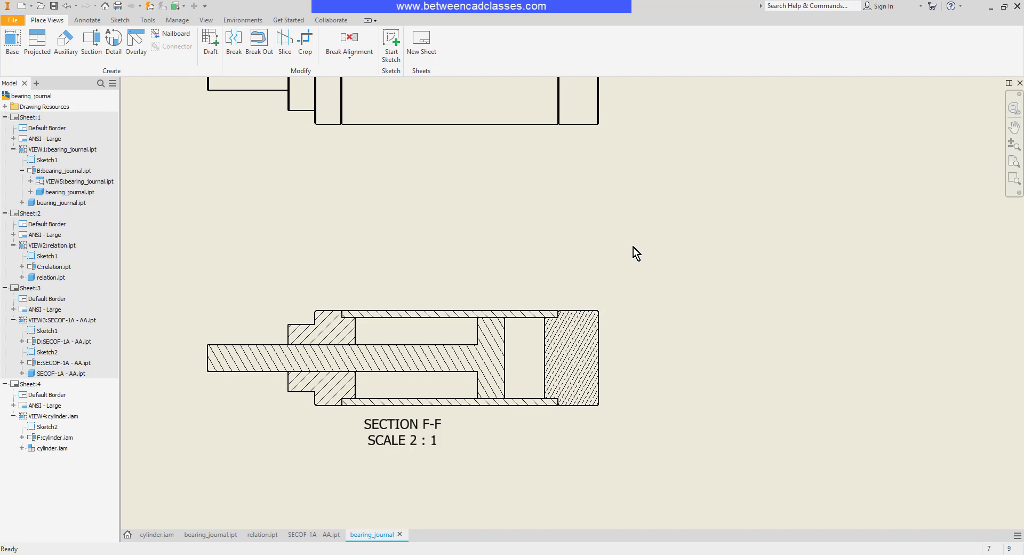
mouse_move(277, 295)
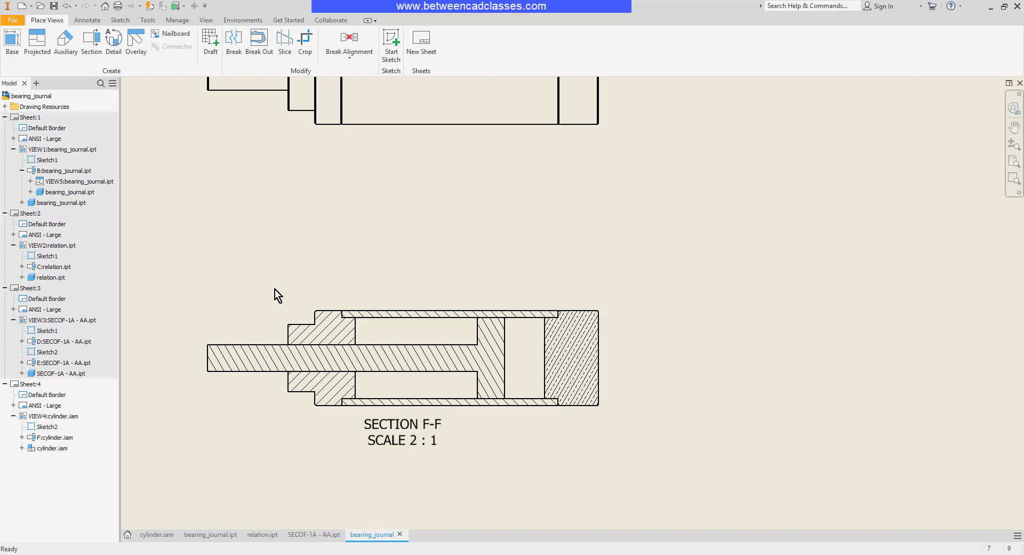
click(489, 358)
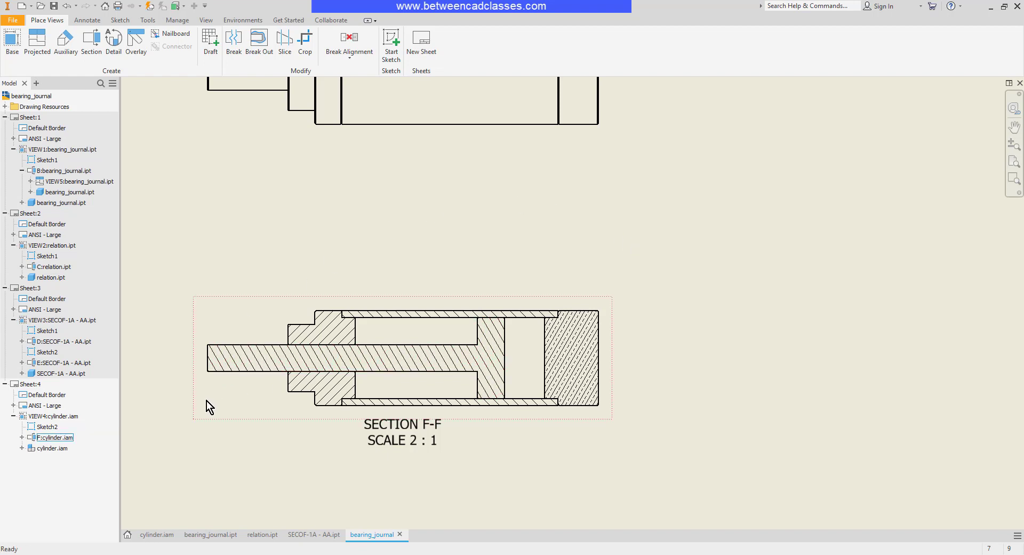
Expand section F-F's component list in the browser and bring up the piston rod's sectioning options
click(30, 384)
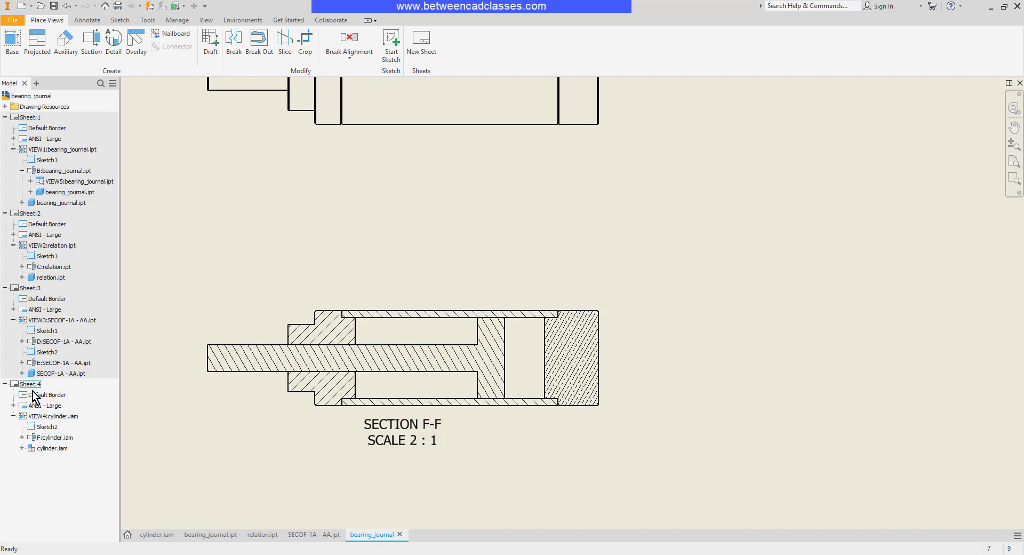
click(55, 438)
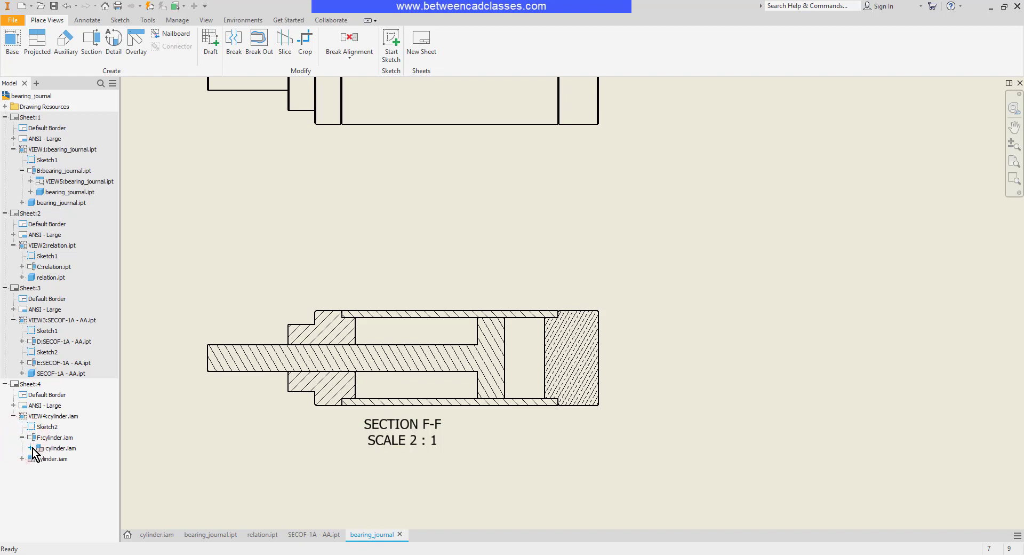
click(21, 448)
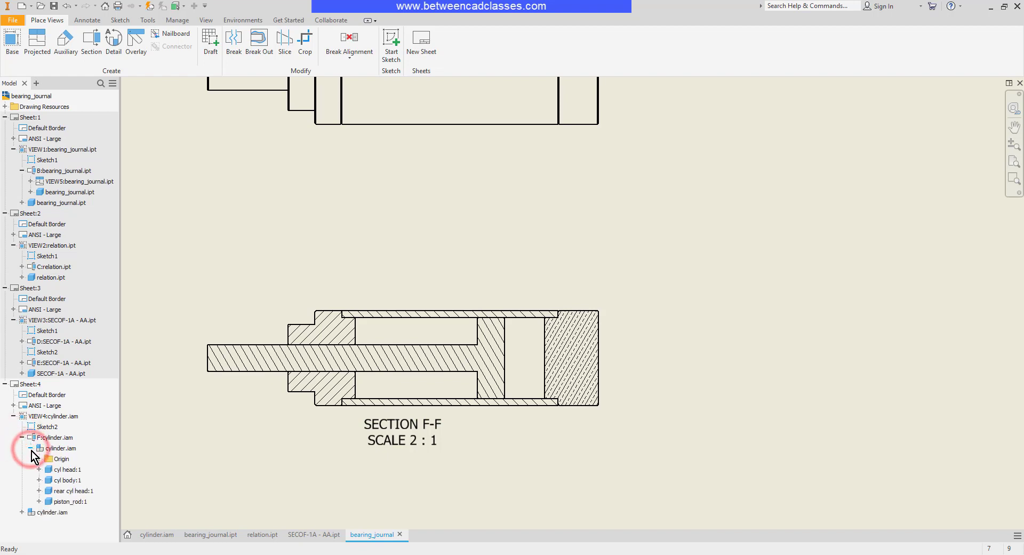
click(69, 501)
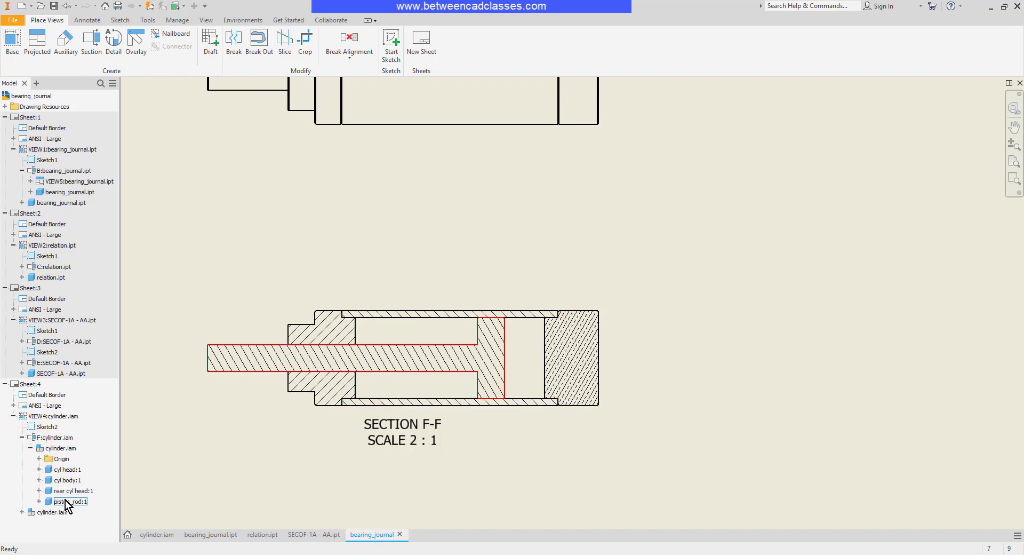
right_click(65, 501)
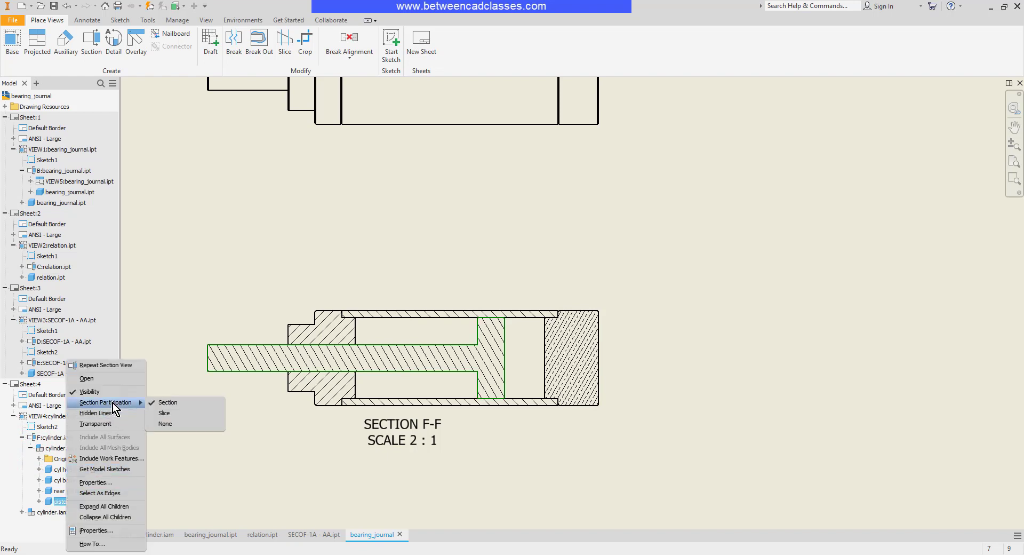
mouse_move(168, 402)
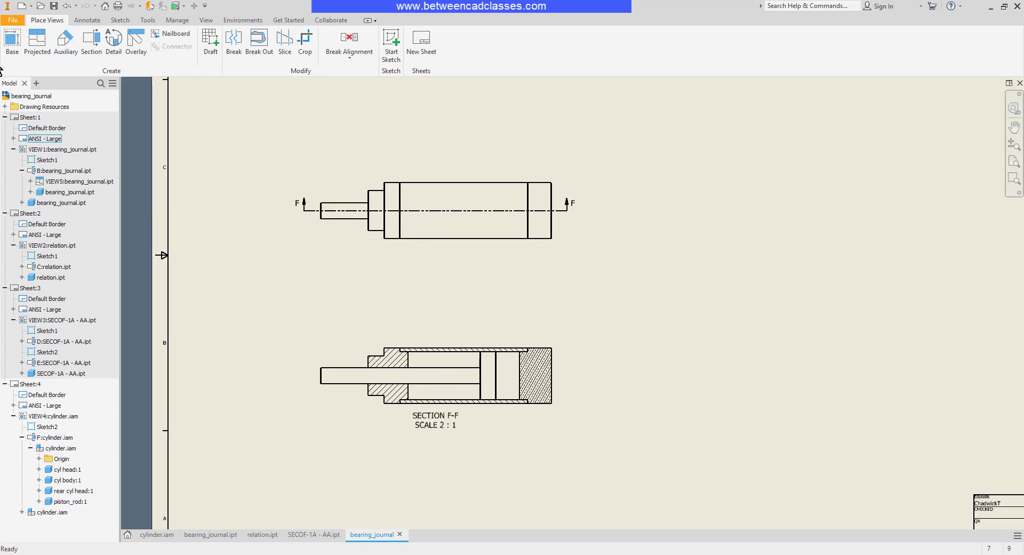
Place a shaded isometric view projected from section F-F to its upper right
click(36, 42)
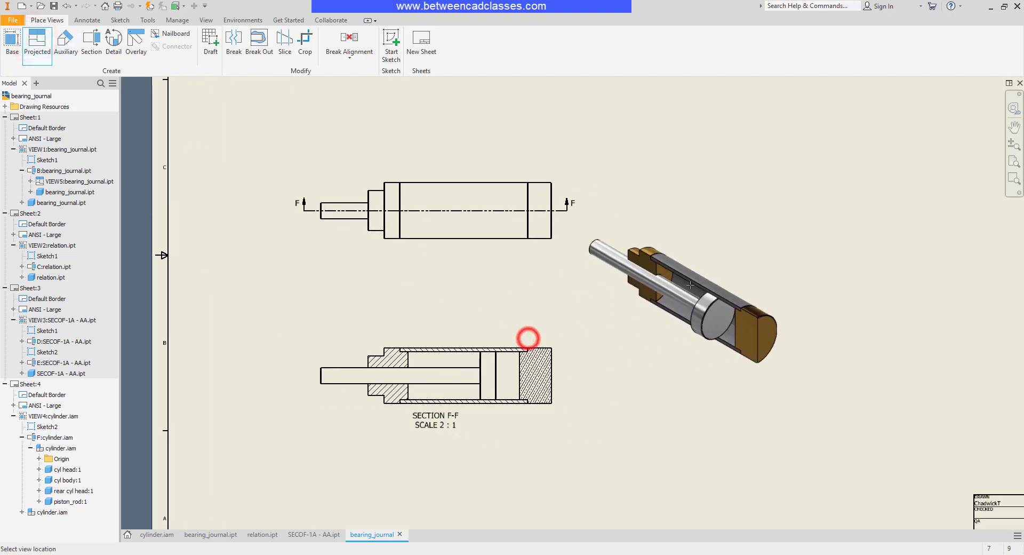
click(703, 280)
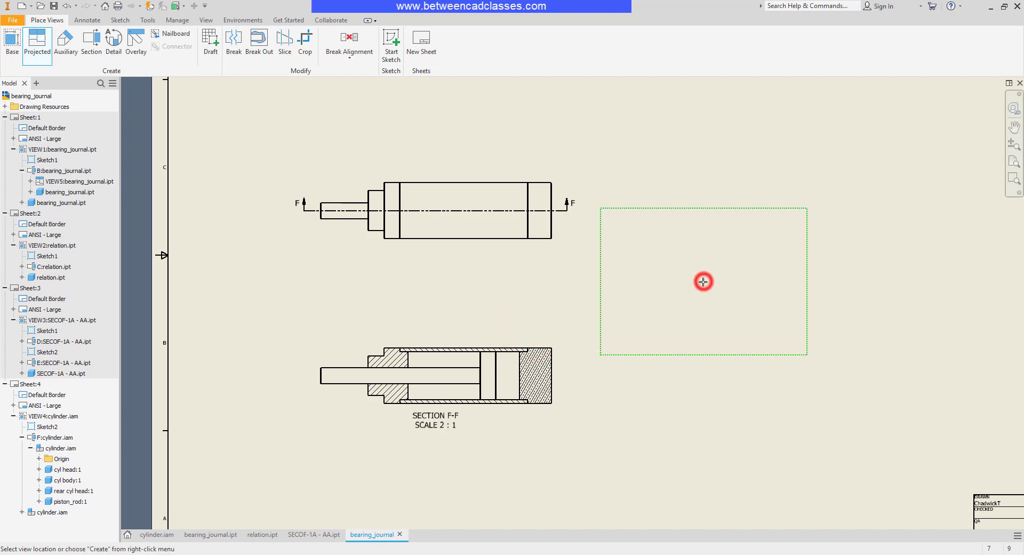
click(704, 281)
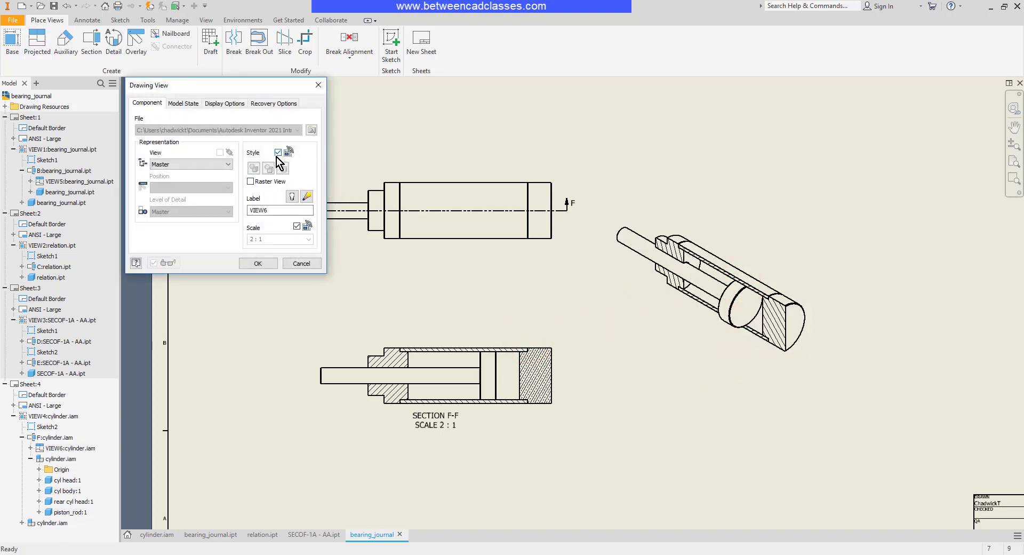
click(257, 262)
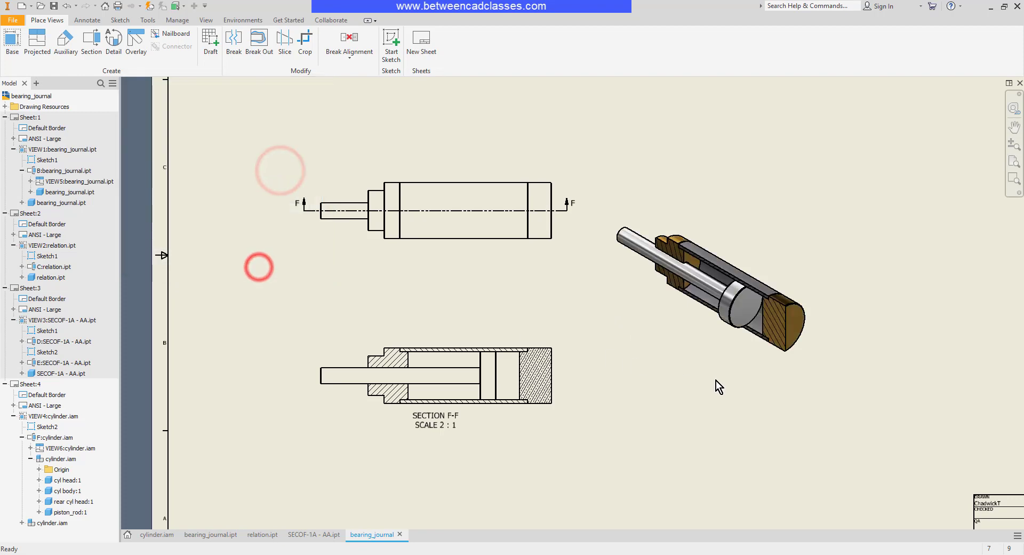